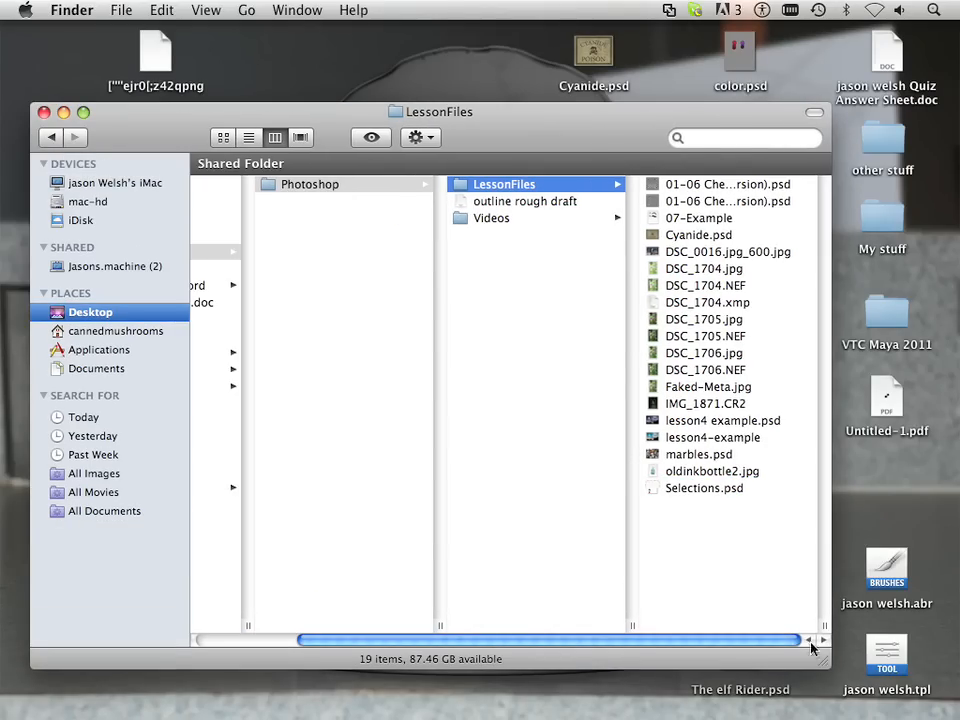
Select Cyanide.psd and oldinkbottle2.jpg in LessonFiles and open them with Photoshop CS5.
click(698, 234)
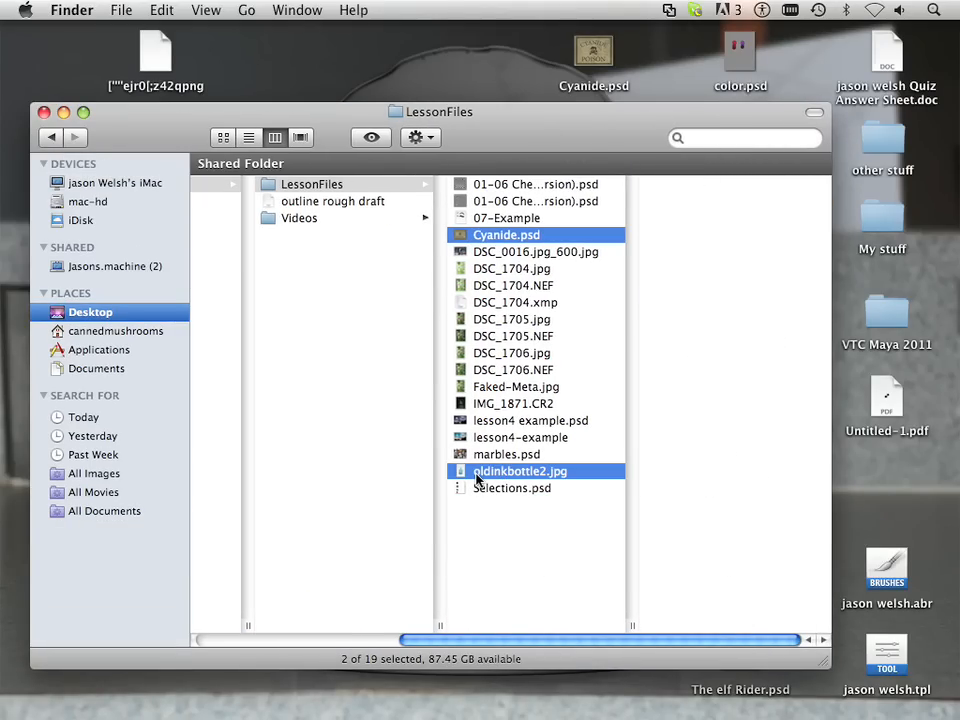
right_click(520, 470)
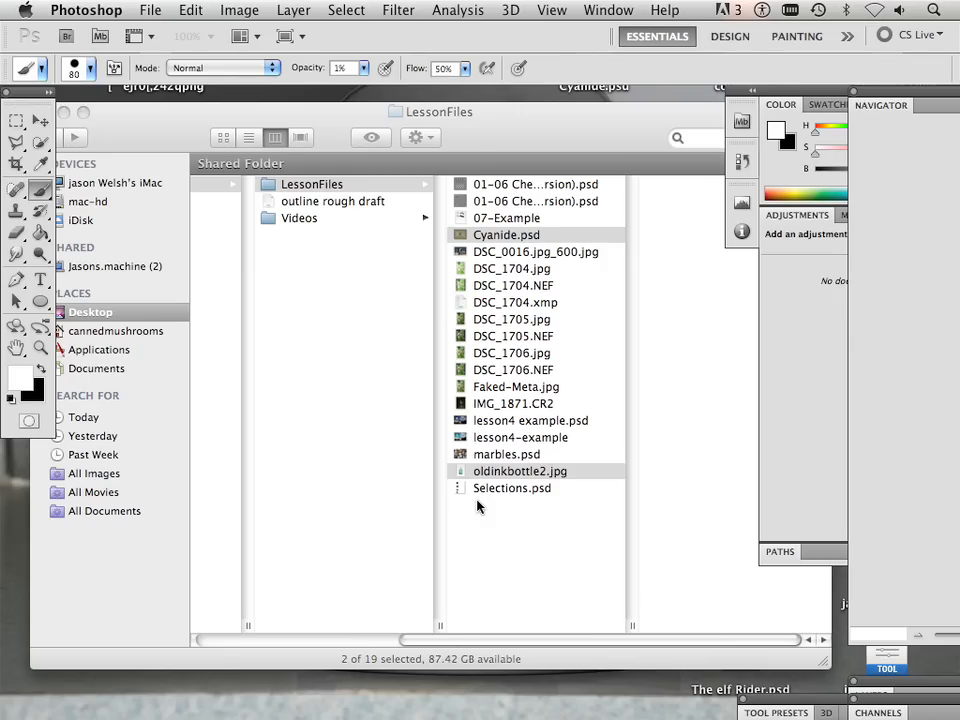
Open both files as document tabs and start editing the CYANIDE text layer.
double_click(506, 234)
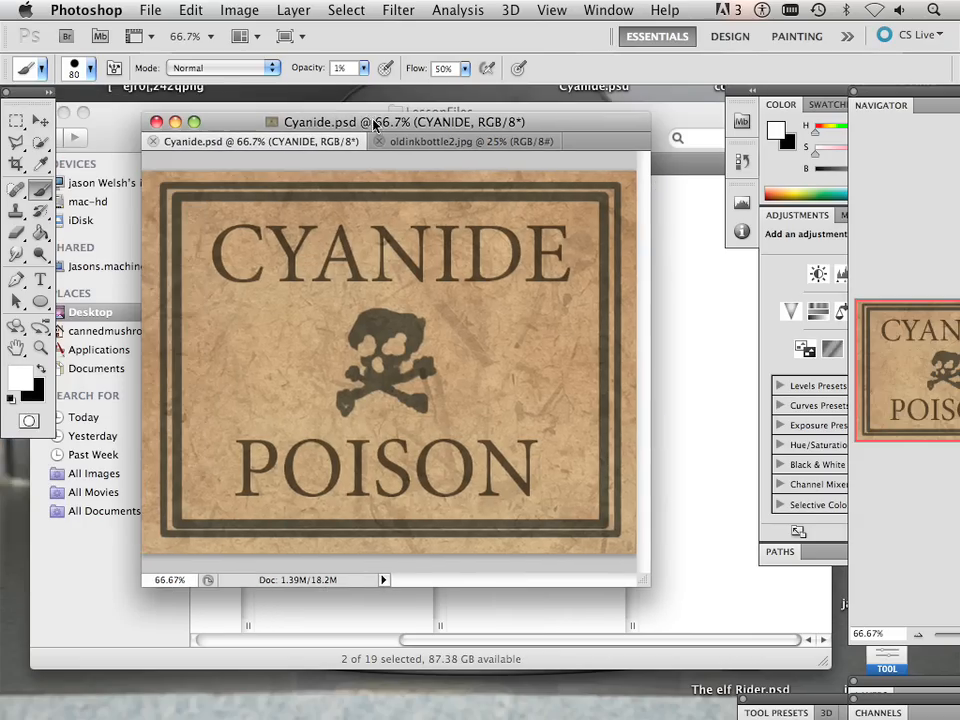
click(433, 141)
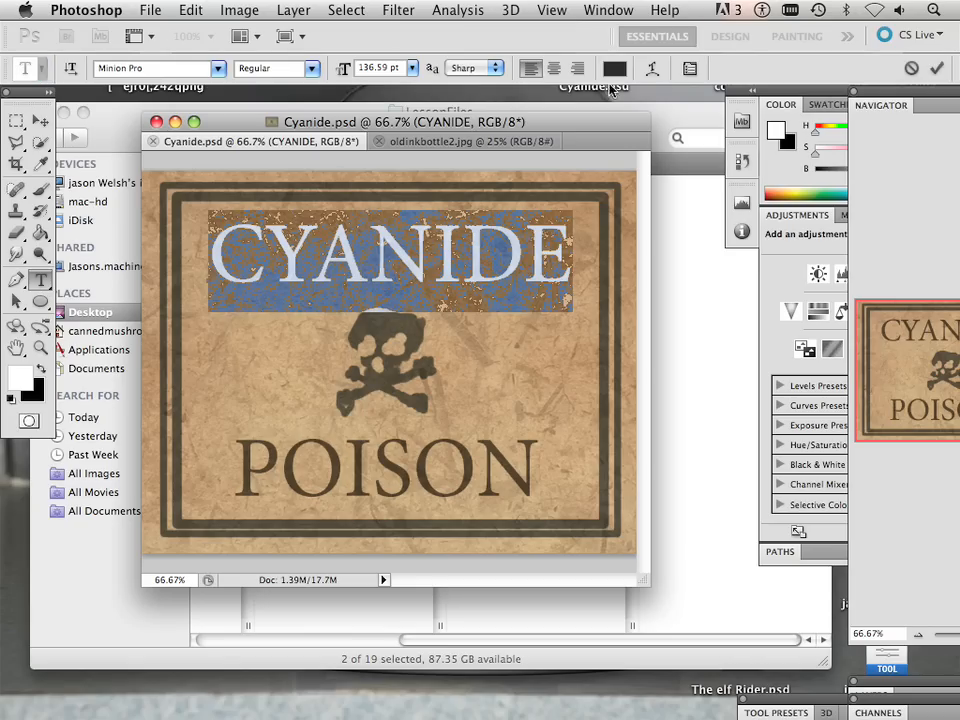
Warp the CYANIDE text with the horizontal Arc style and a +50 bend.
click(651, 68)
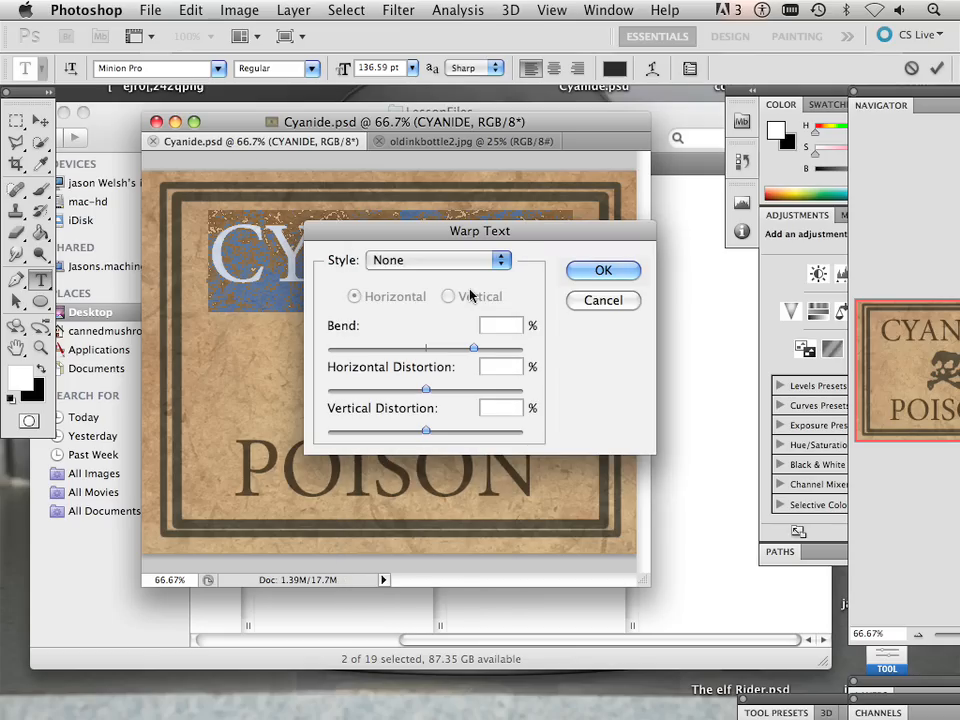
click(437, 260)
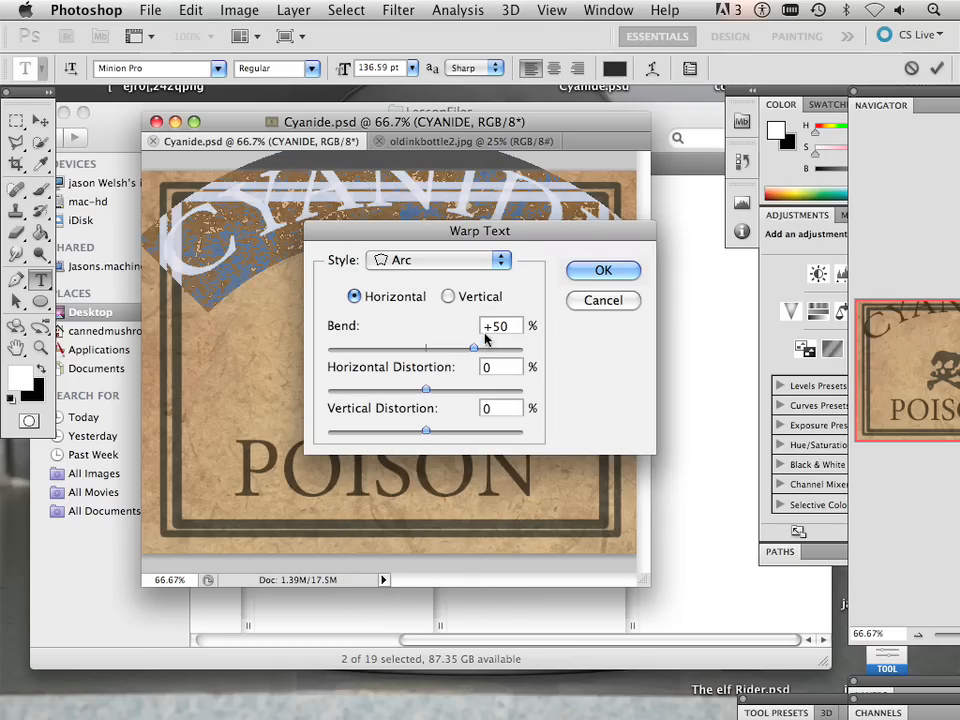
drag(475, 347, 460, 347)
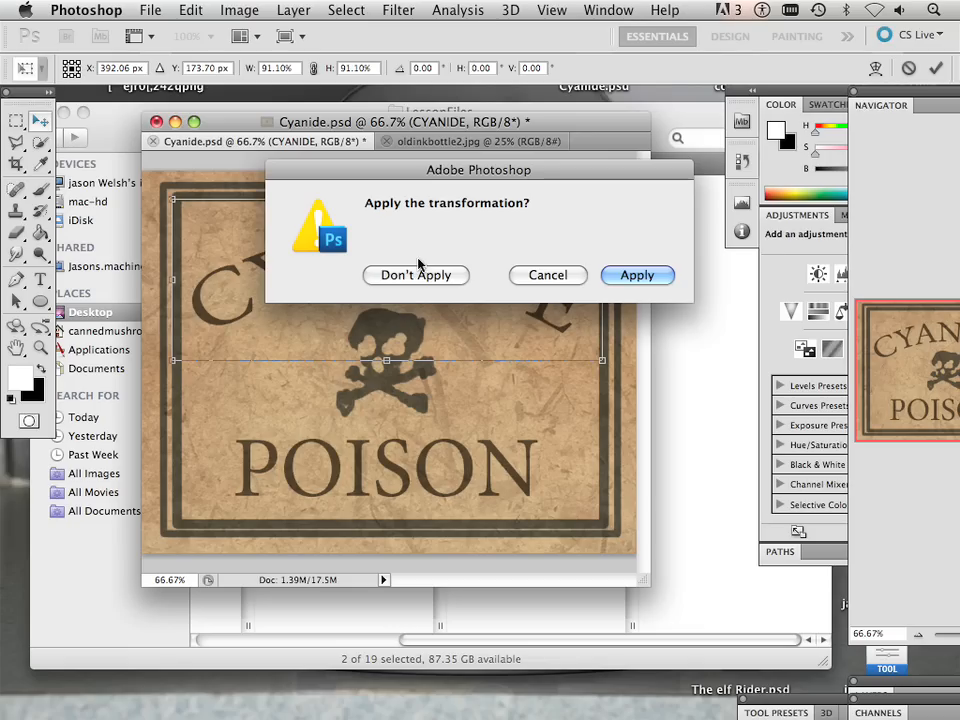
Commit the narrowed arched heading, show the Layers panel, and select all.
click(637, 275)
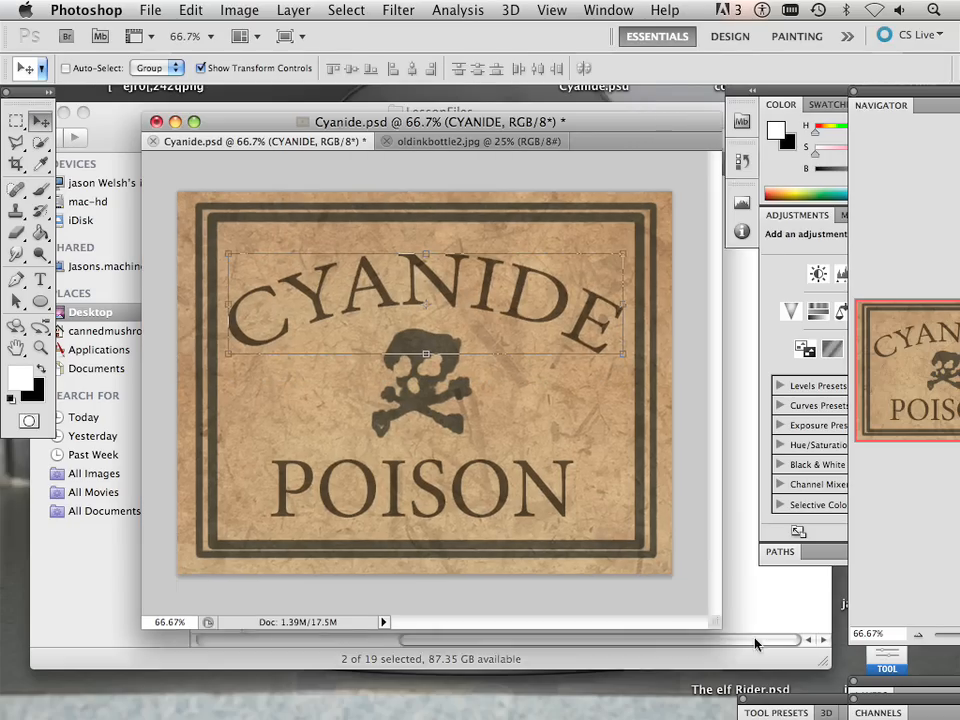
click(608, 10)
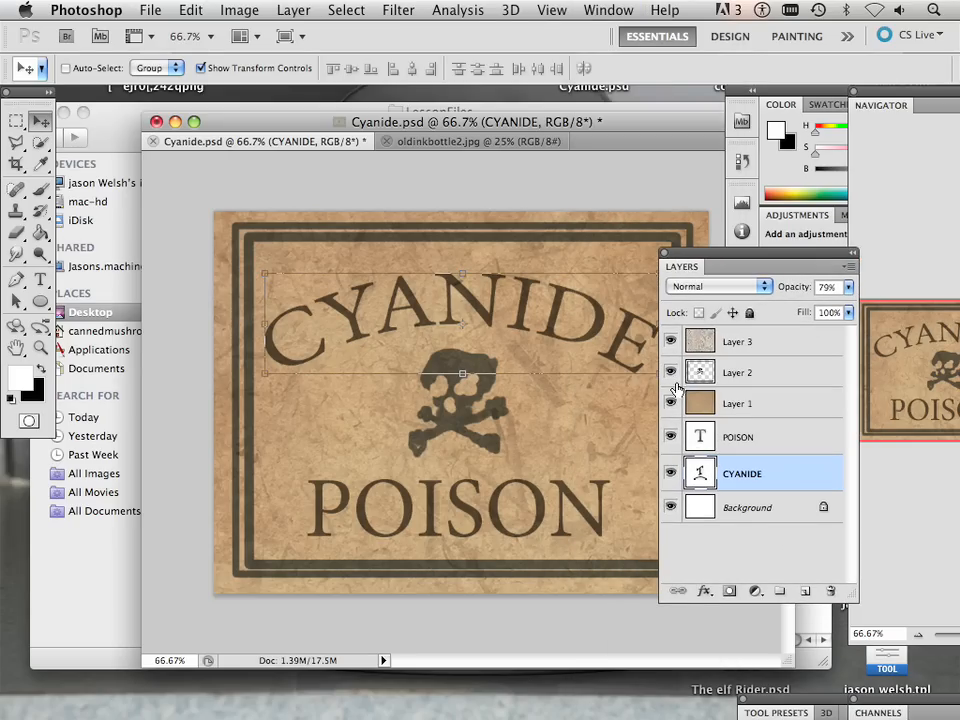
click(17, 121)
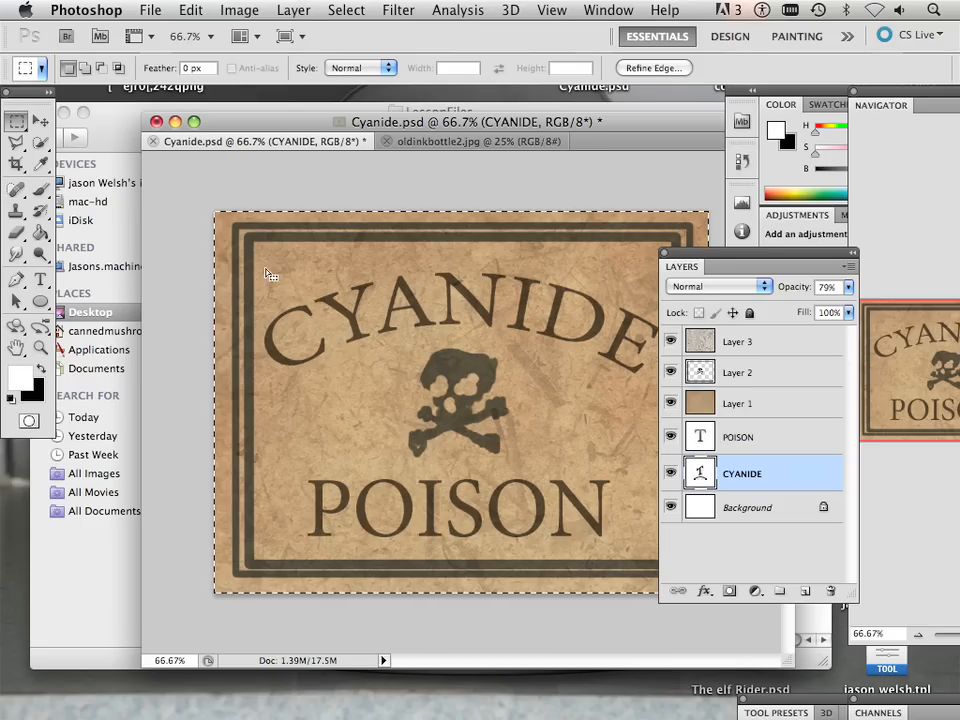
Copy Merged the whole label and paste it into oldinkbottle2.jpg as a new layer.
click(191, 10)
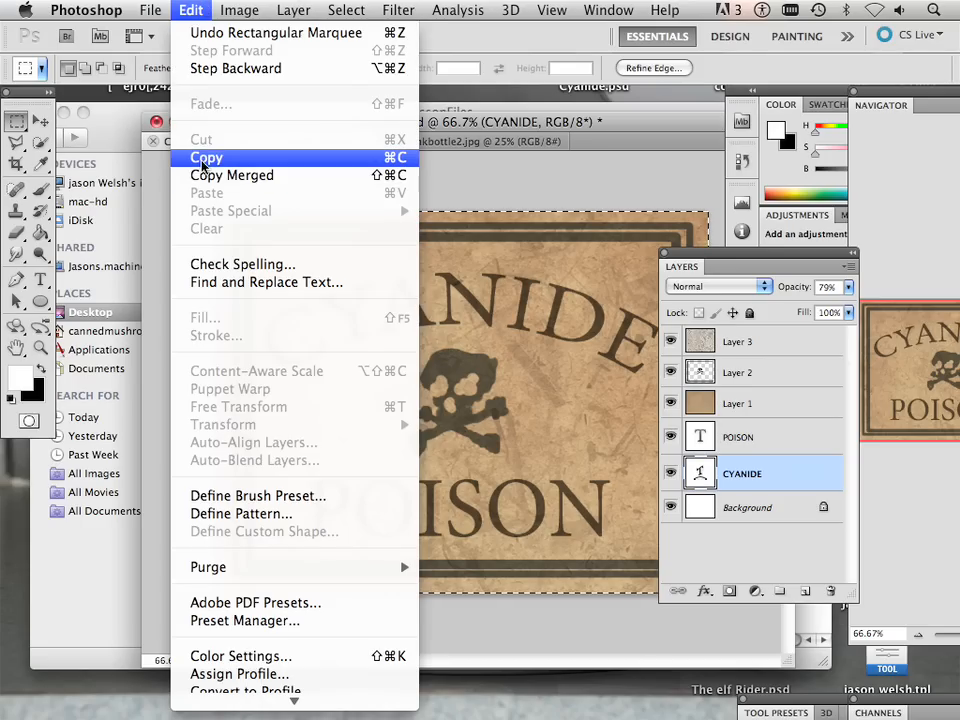
click(207, 157)
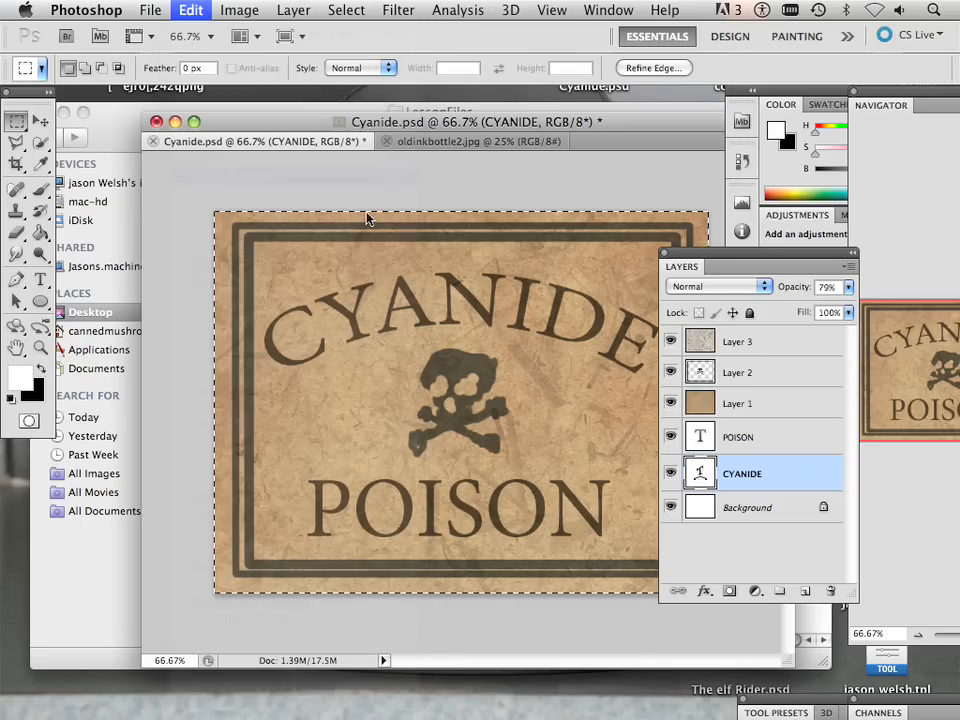
click(470, 140)
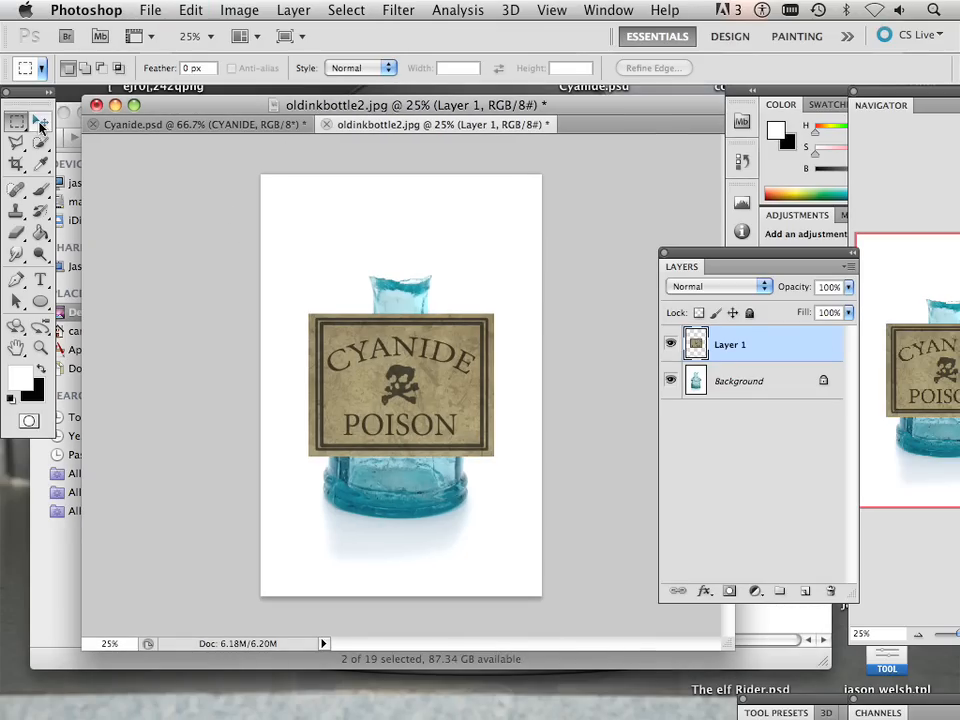
Move the pasted Layer 1 onto the bottle's lower body.
click(16, 120)
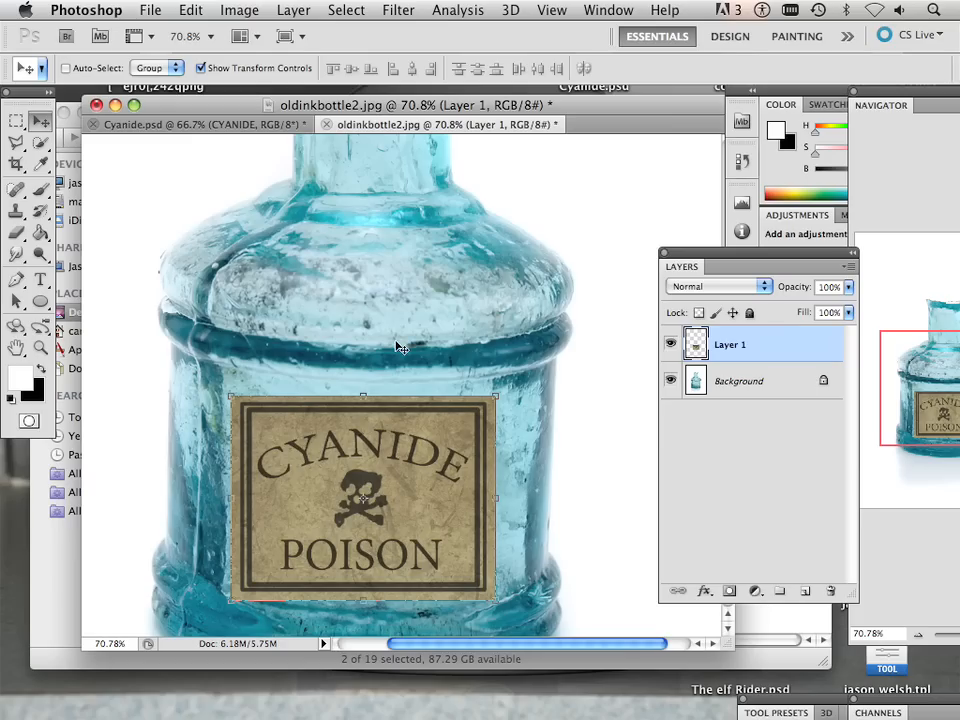
click(239, 11)
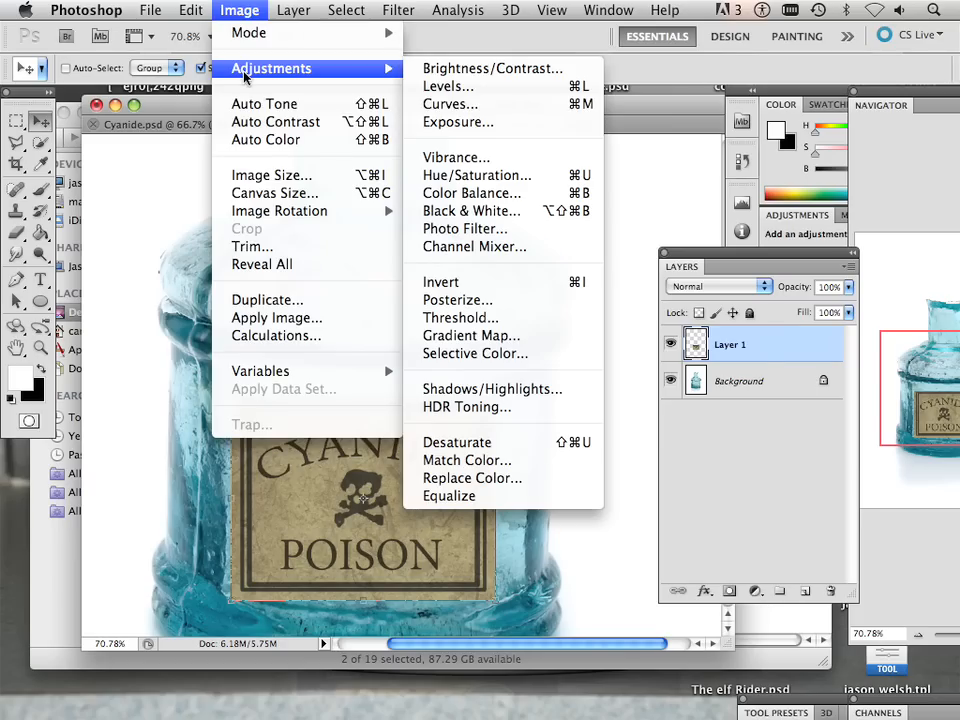
Apply a strongly negative Exposure adjustment to make the label look aged and dim.
click(458, 121)
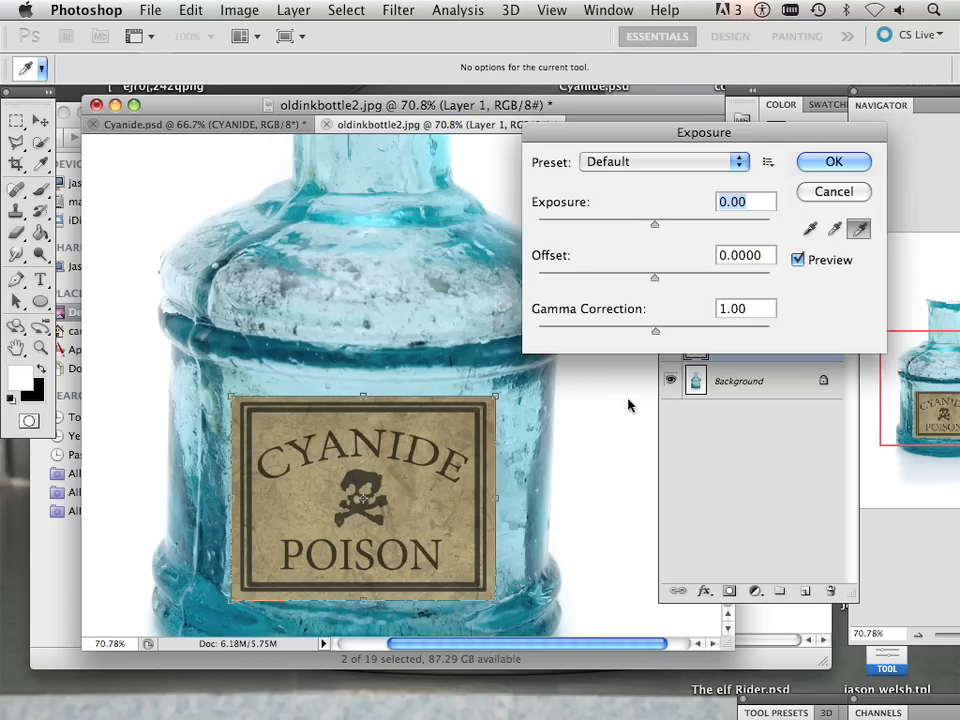
drag(655, 223, 637, 223)
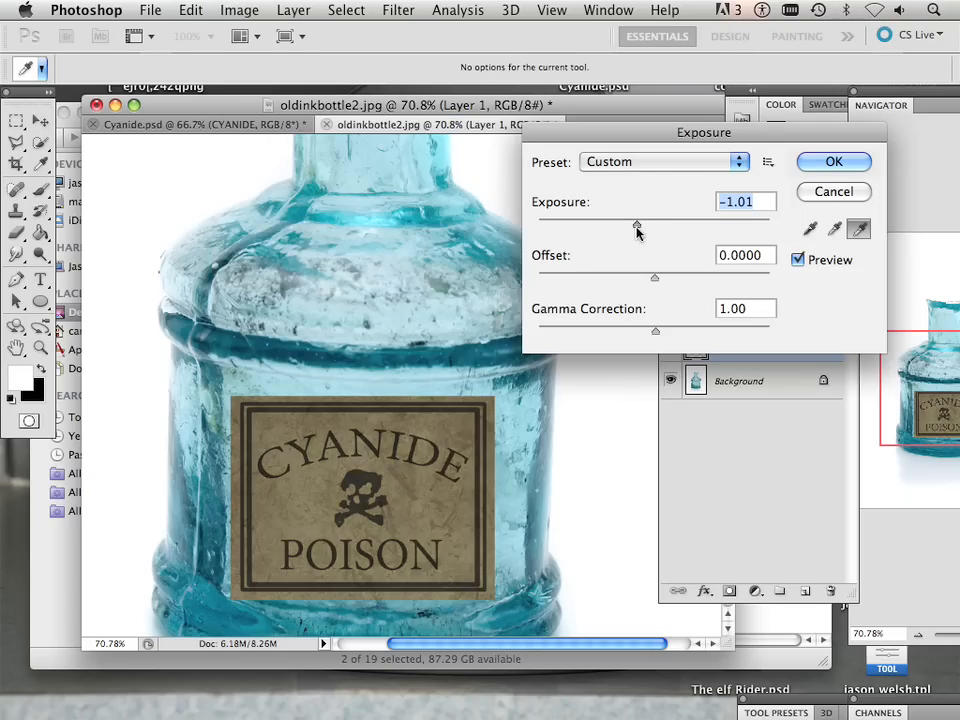
drag(637, 223, 658, 223)
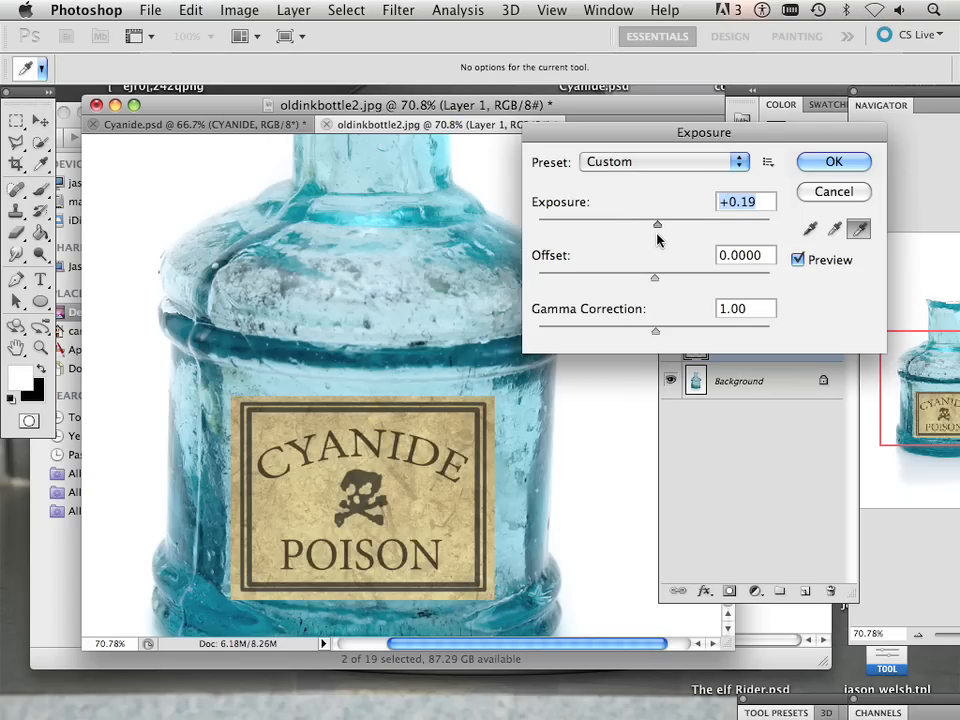
drag(658, 223, 647, 223)
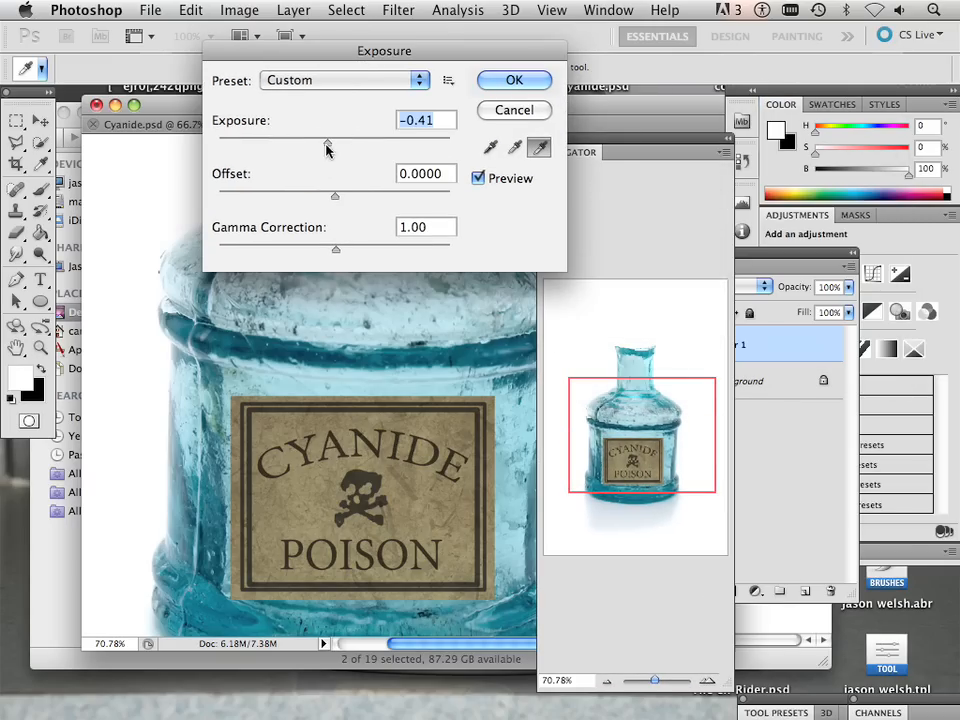
drag(335, 138, 310, 138)
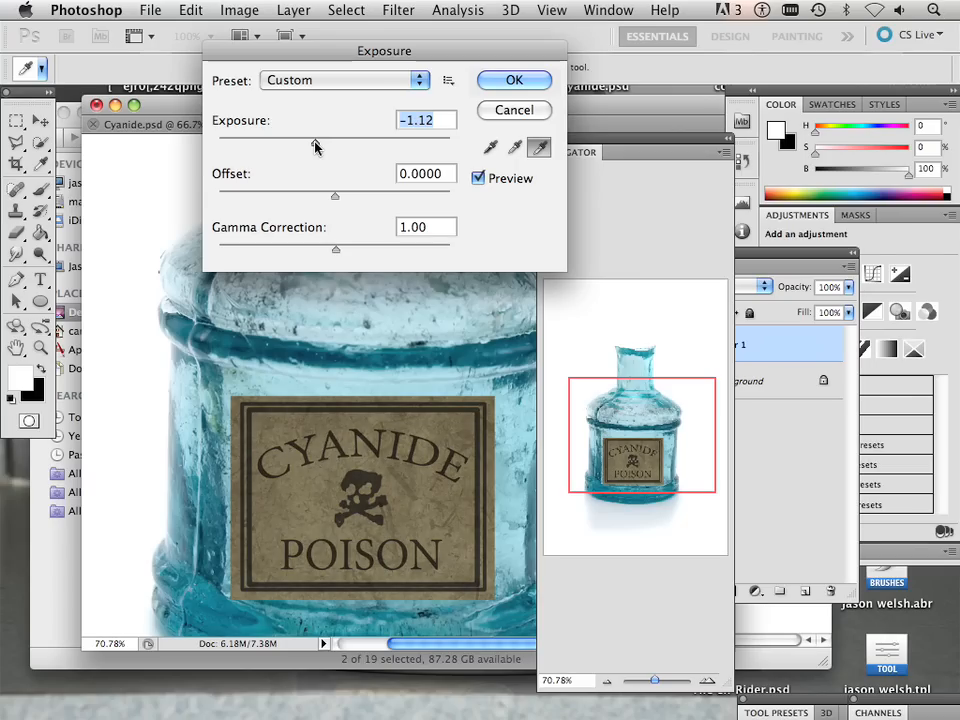
drag(300, 147, 320, 147)
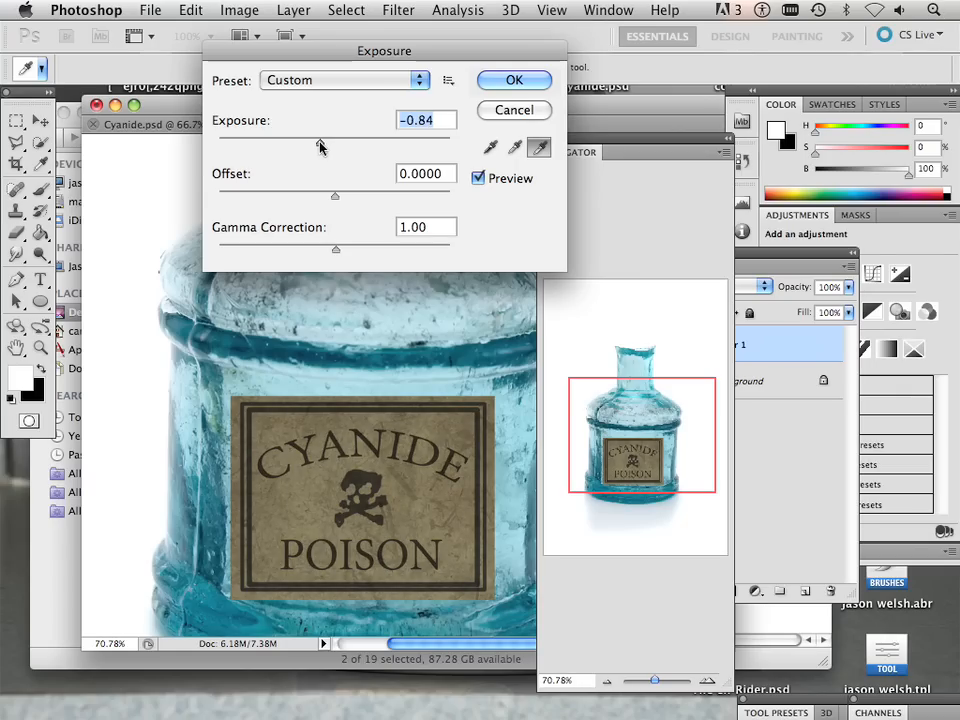
drag(340, 144, 285, 144)
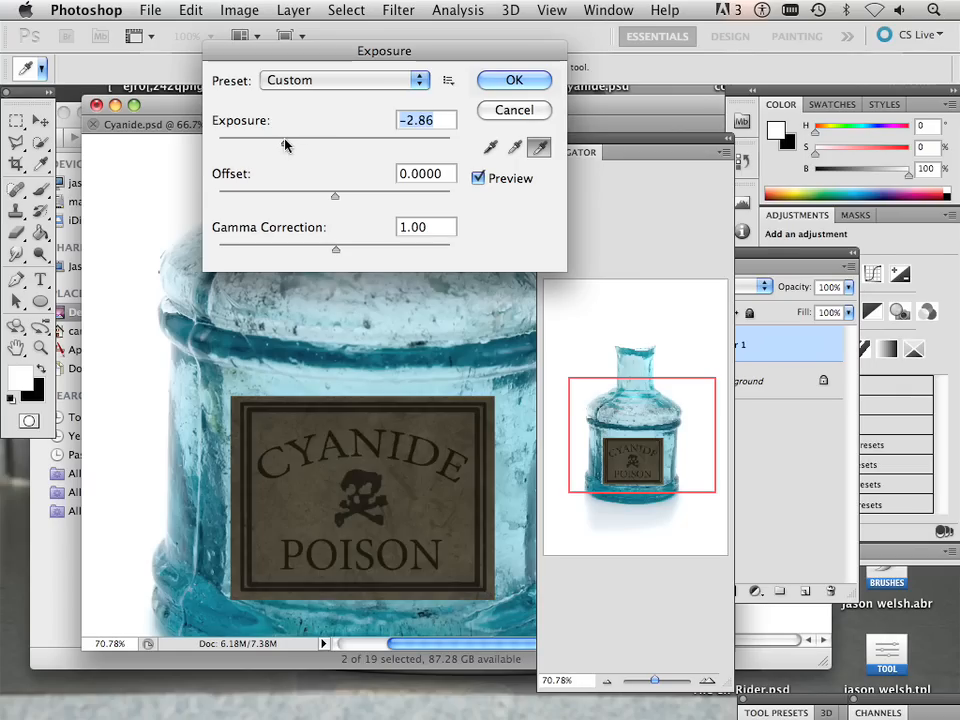
drag(287, 146, 316, 146)
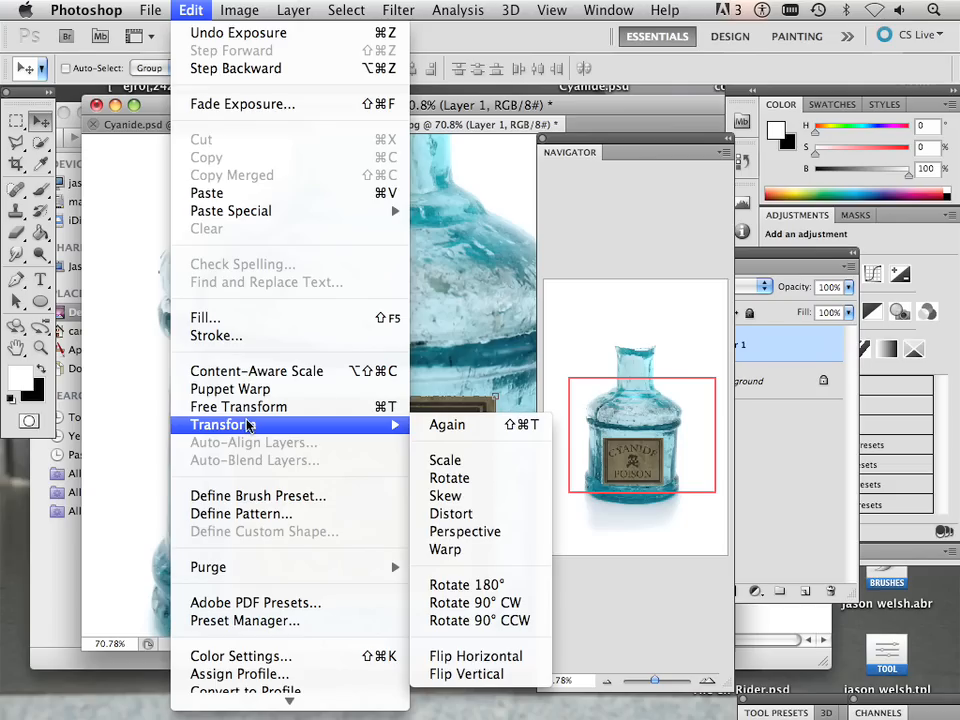
Warp the label's grid so it wraps around the rounded bottle body.
click(446, 549)
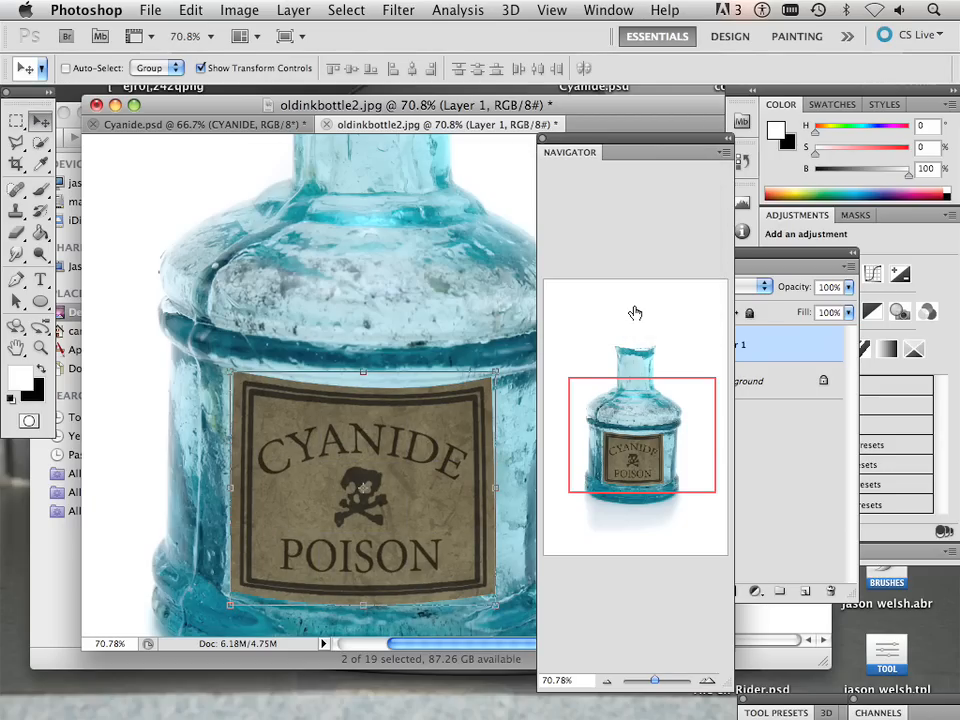
mouse_move(5, 270)
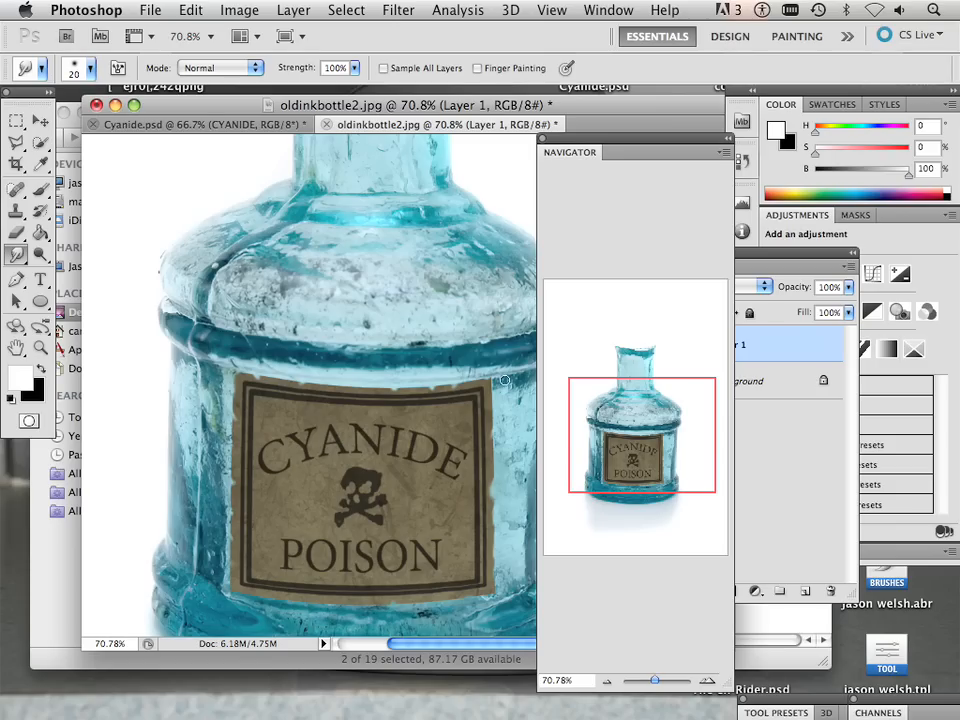
mouse_move(497, 400)
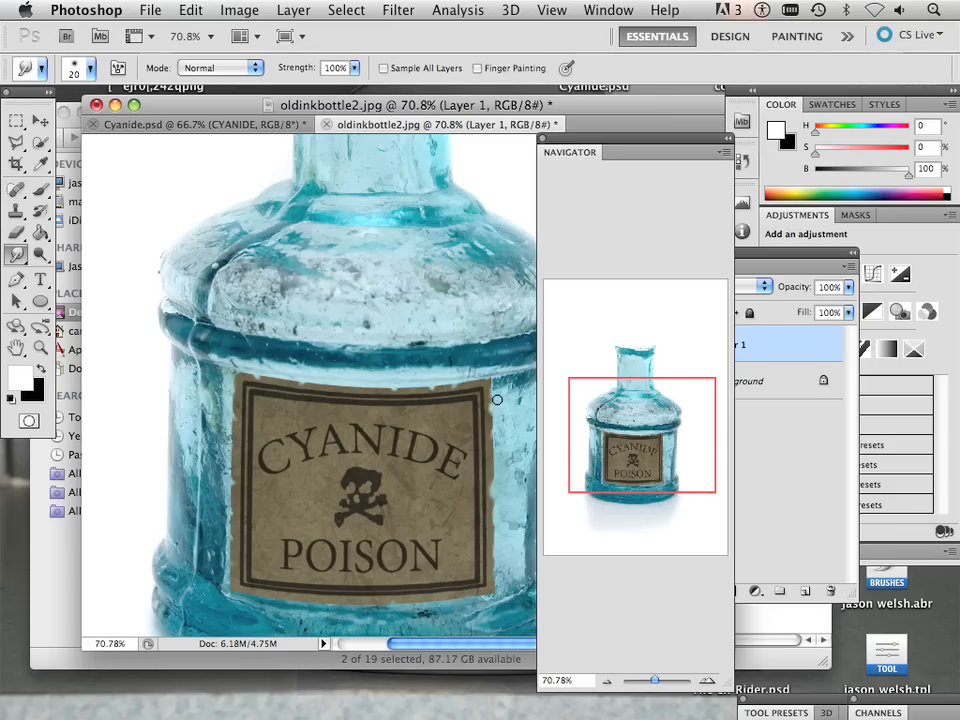
mouse_move(226, 495)
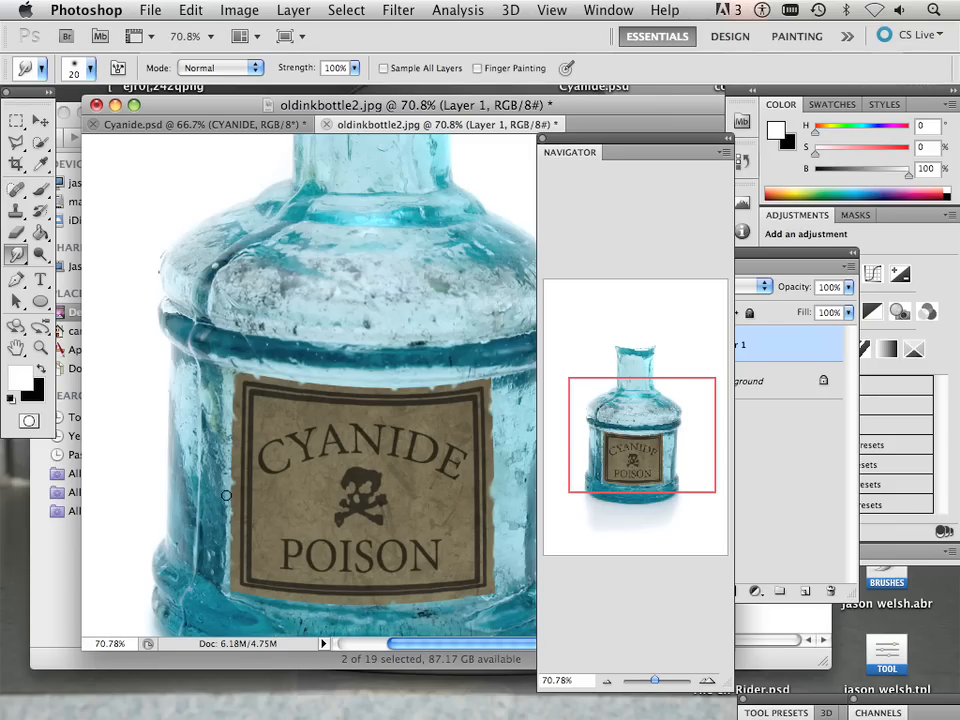
mouse_move(161, 346)
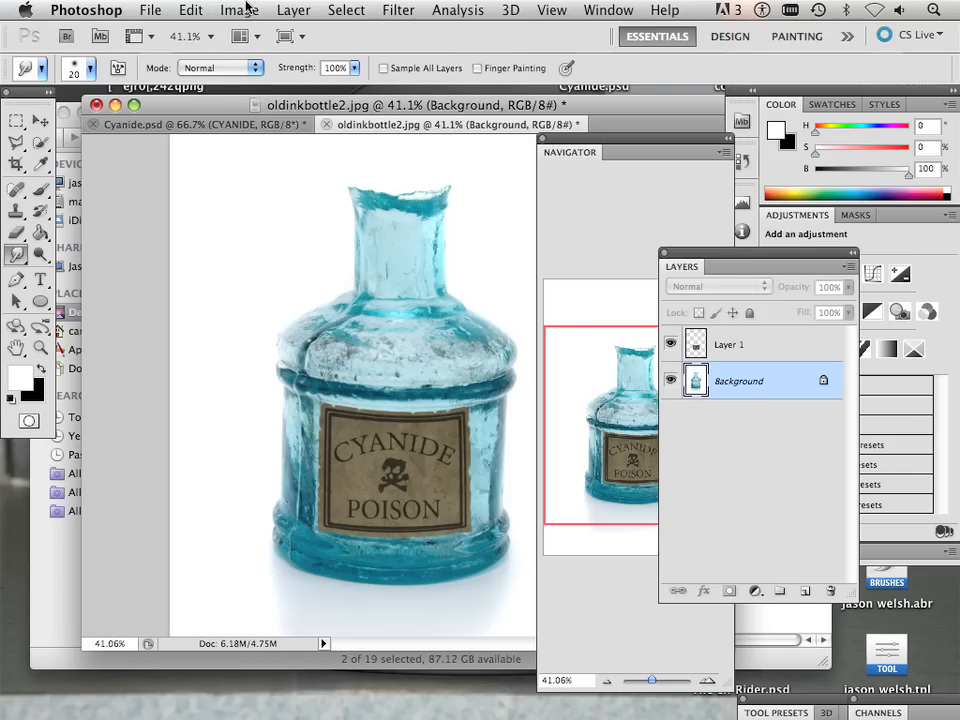
Lower the bottle photo's exposure so its white backdrop turns grey.
click(239, 9)
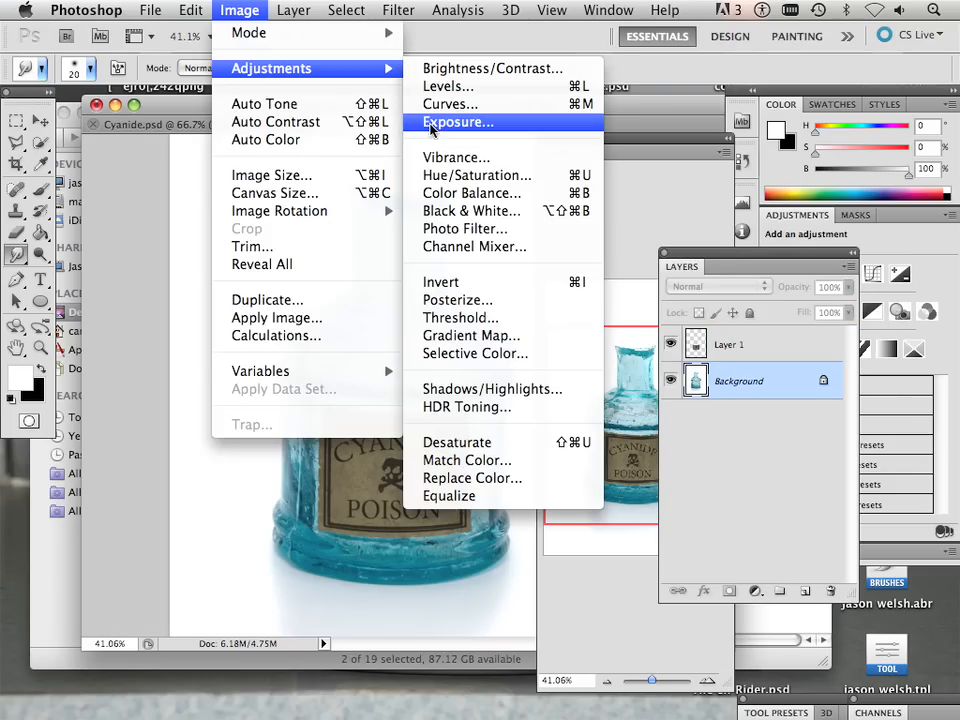
click(457, 121)
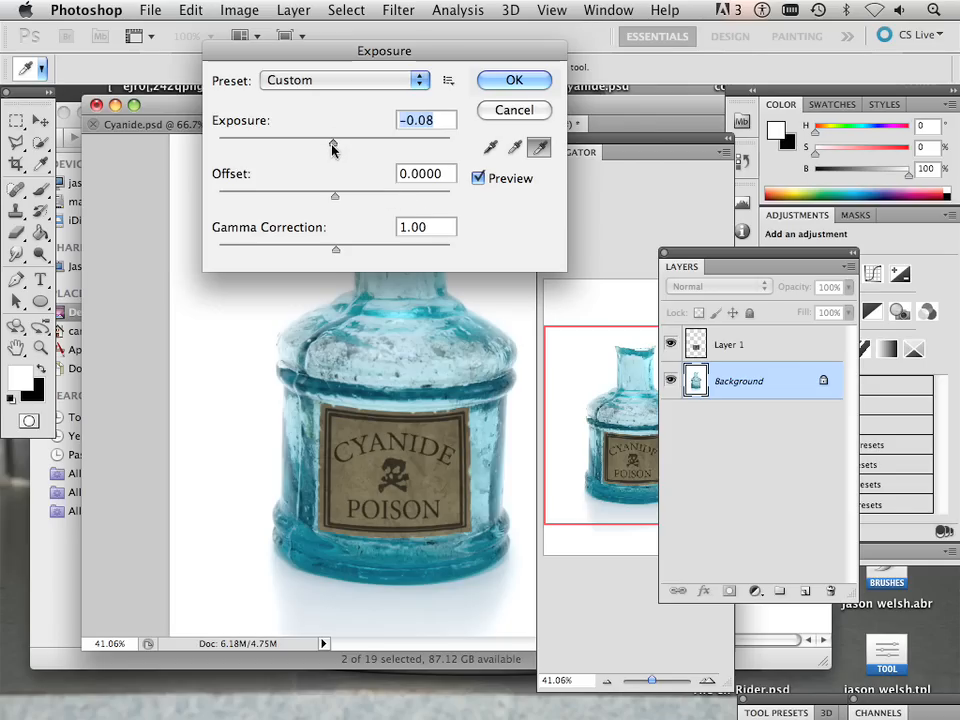
drag(335, 147, 320, 147)
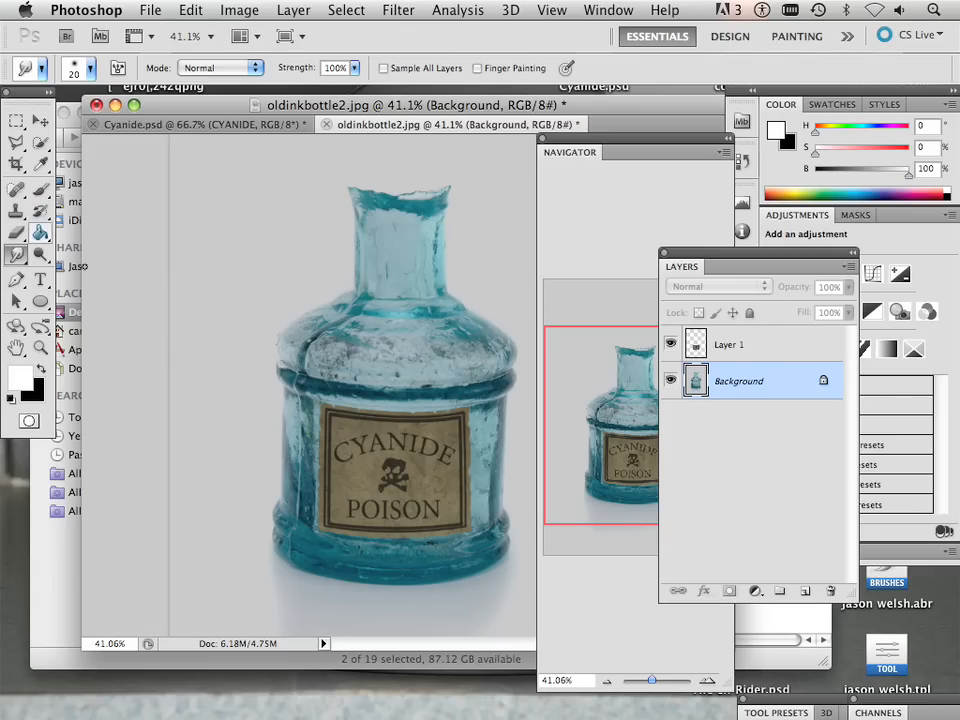
mouse_move(596, 487)
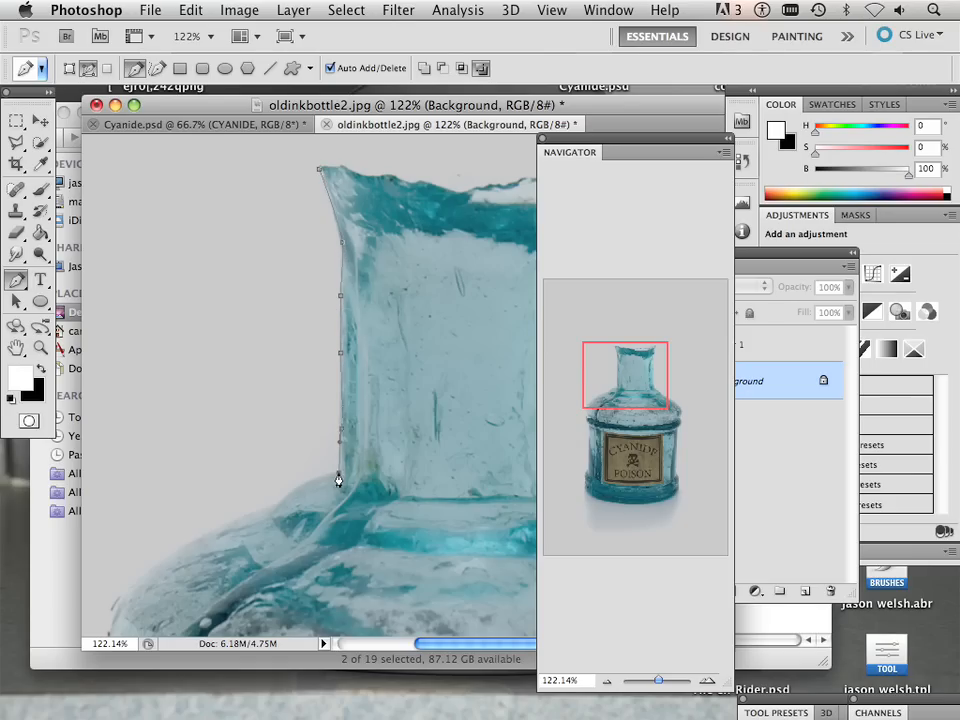
Trace a Pen work path around the bottle's edge, including the uneven neck.
click(267, 513)
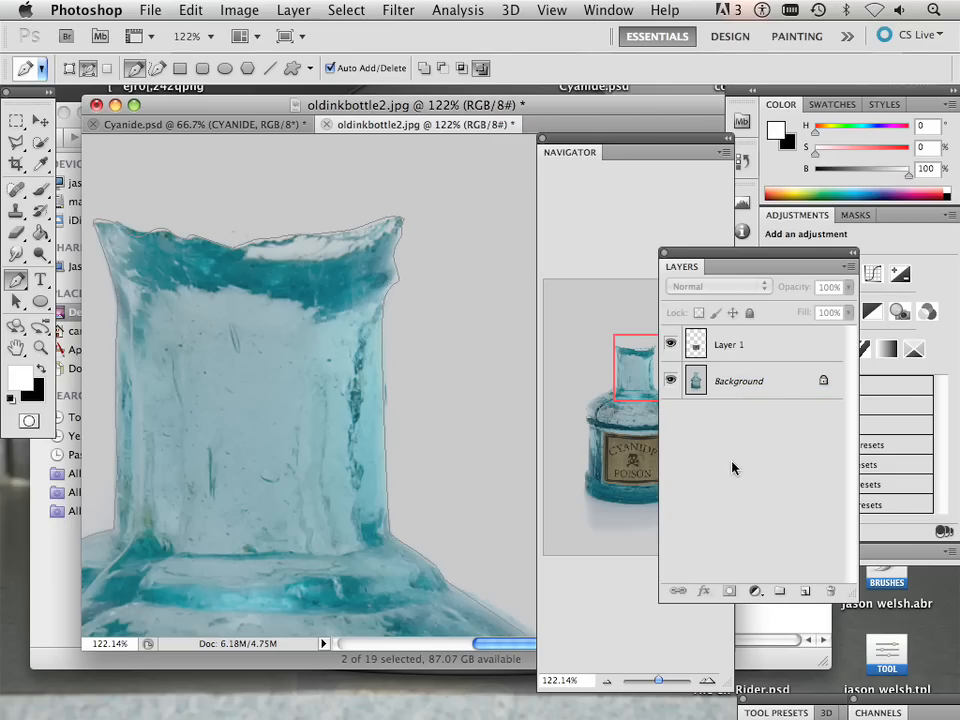
click(740, 380)
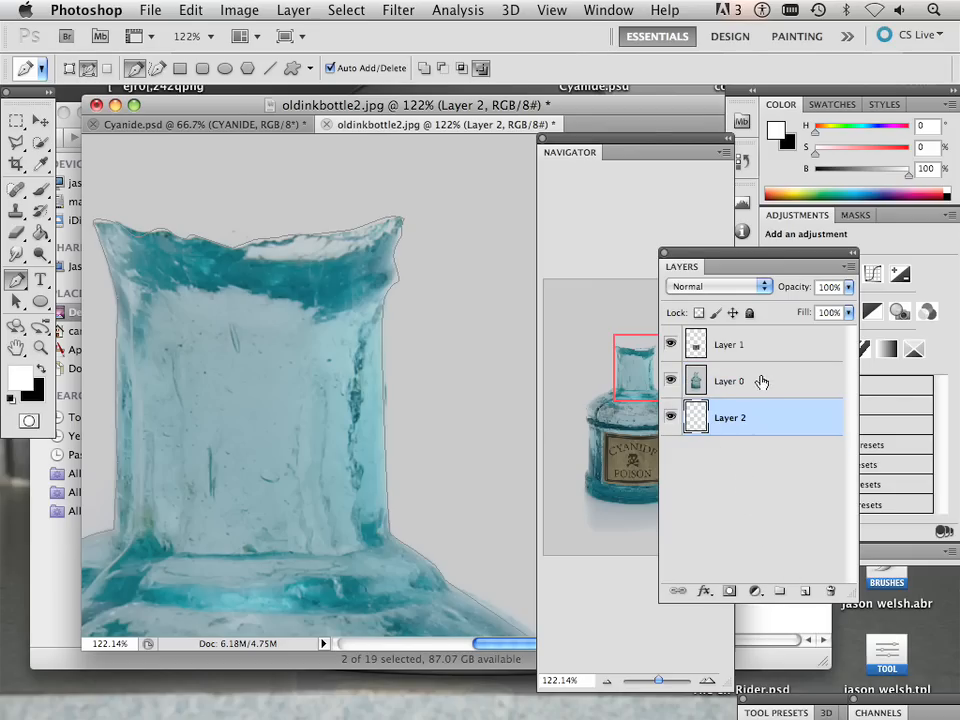
Select Layer 0 and bring up the traced Work Path in the Paths panel.
click(729, 381)
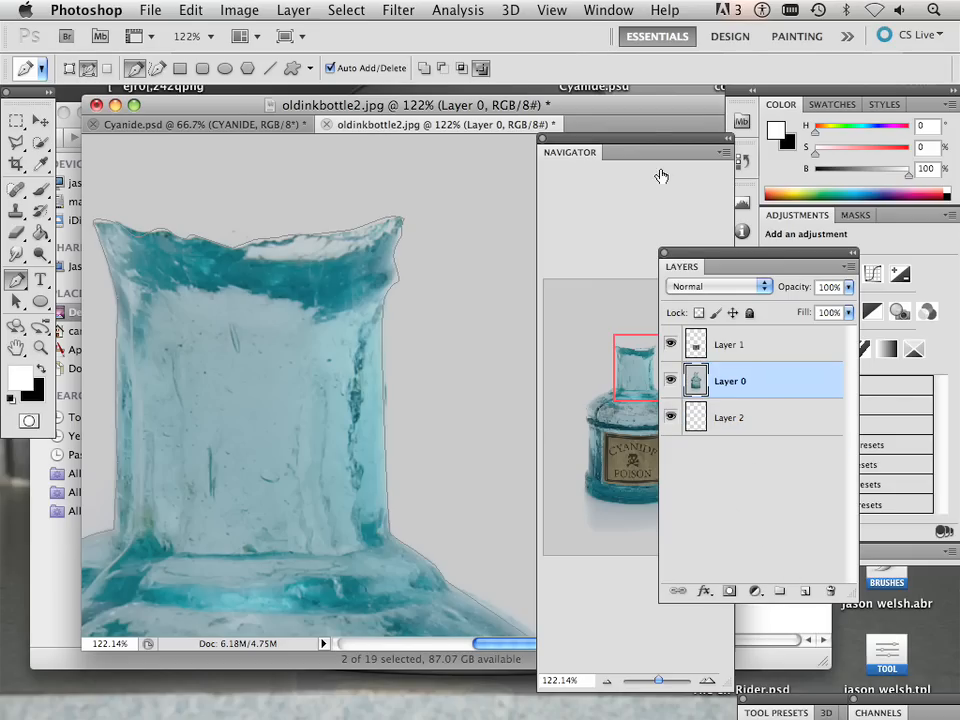
click(608, 10)
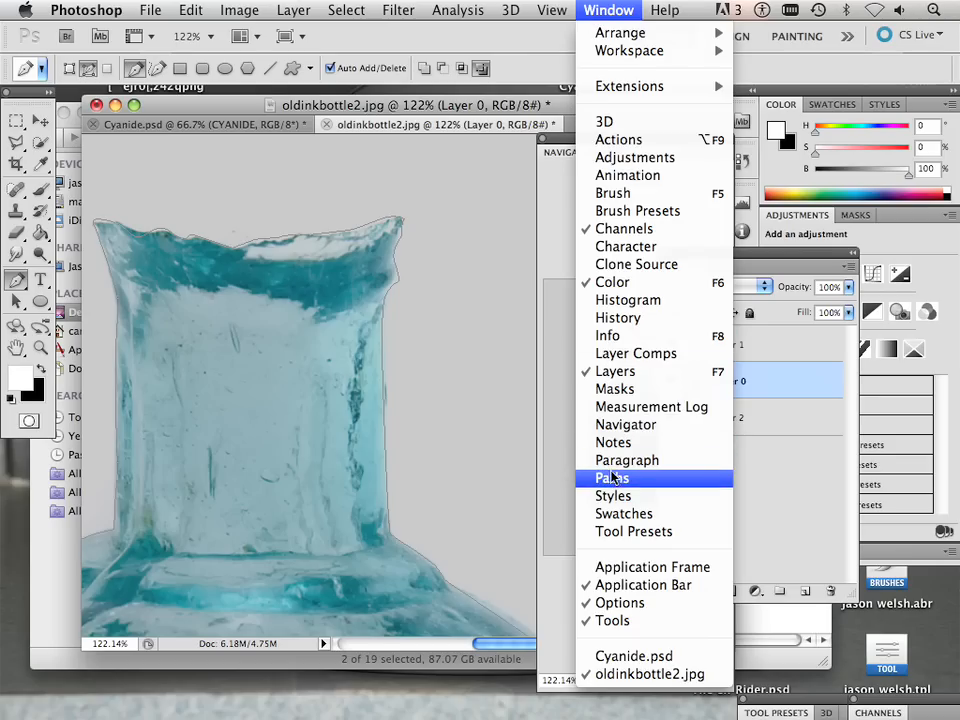
click(615, 371)
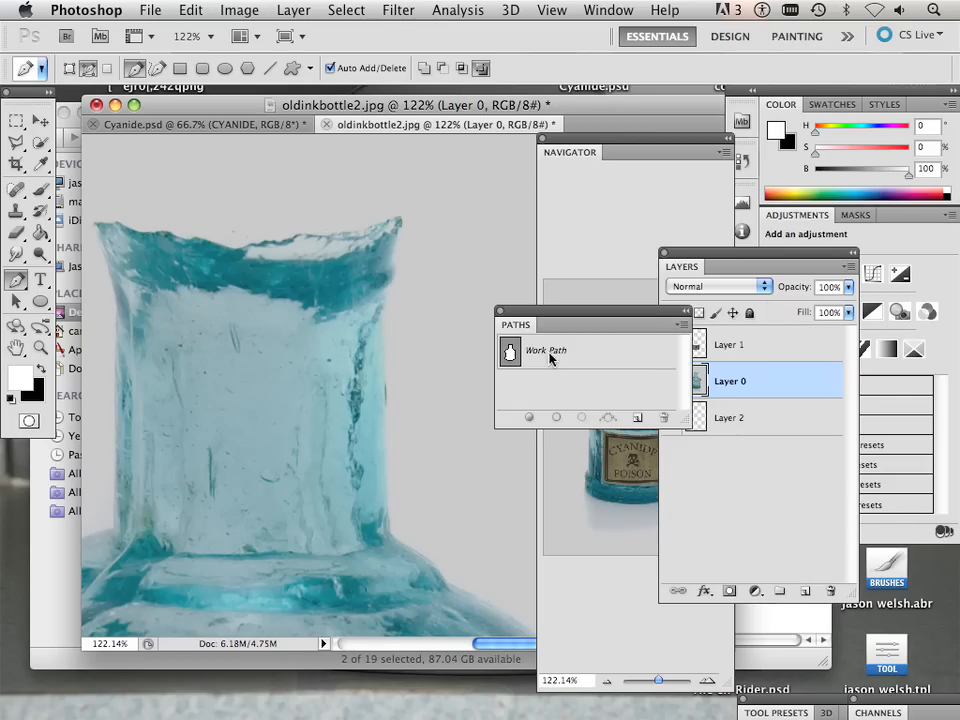
mouse_move(580, 422)
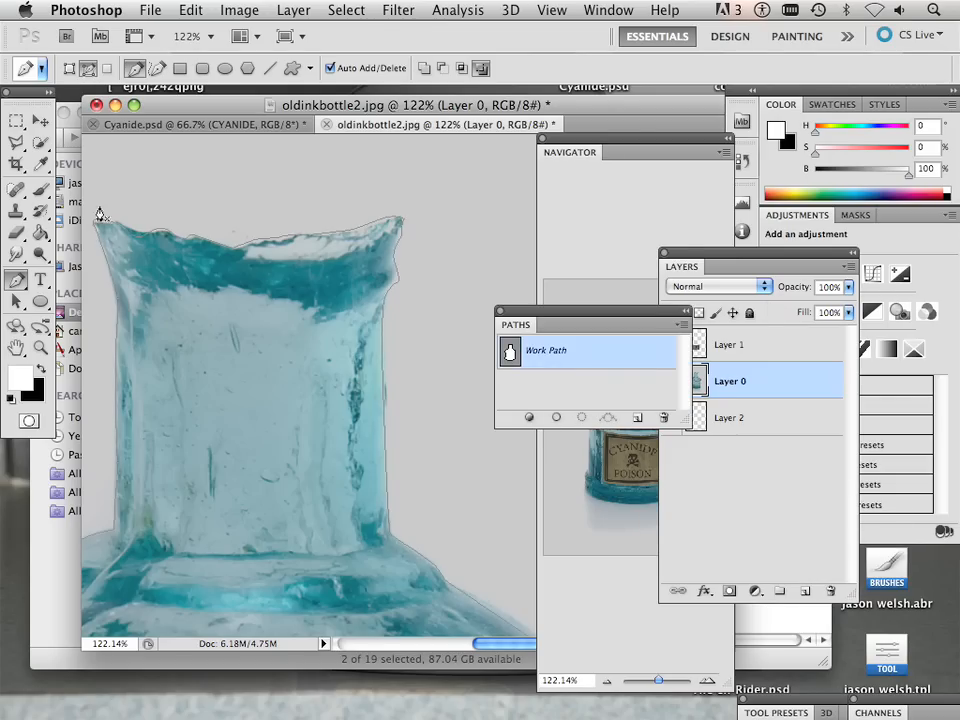
click(581, 417)
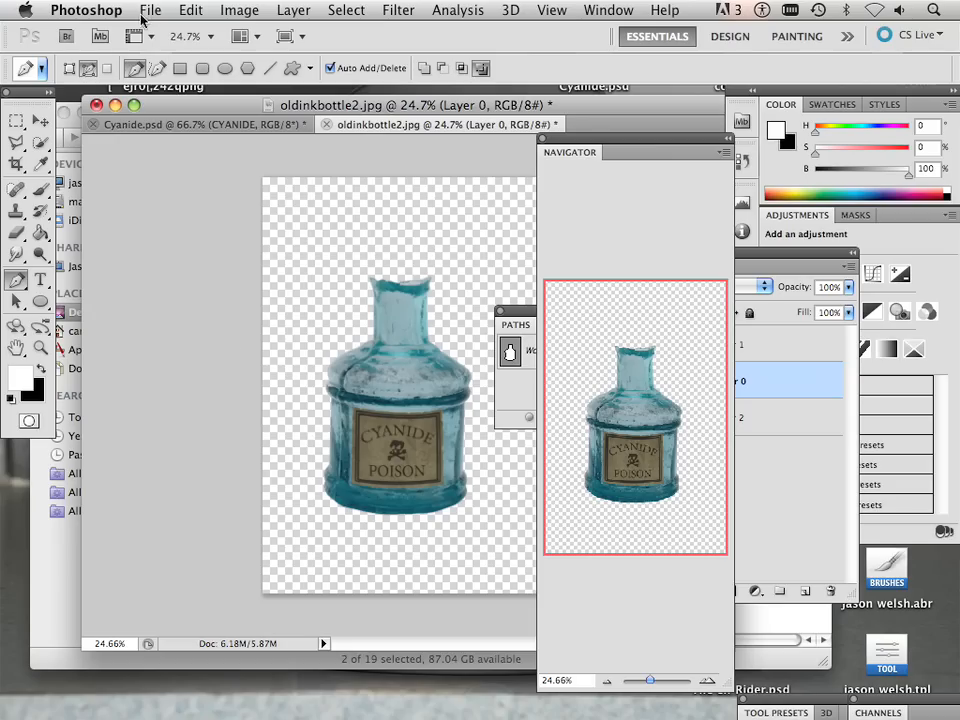
Bring up the File menu to save the finished bottle cutout.
click(151, 10)
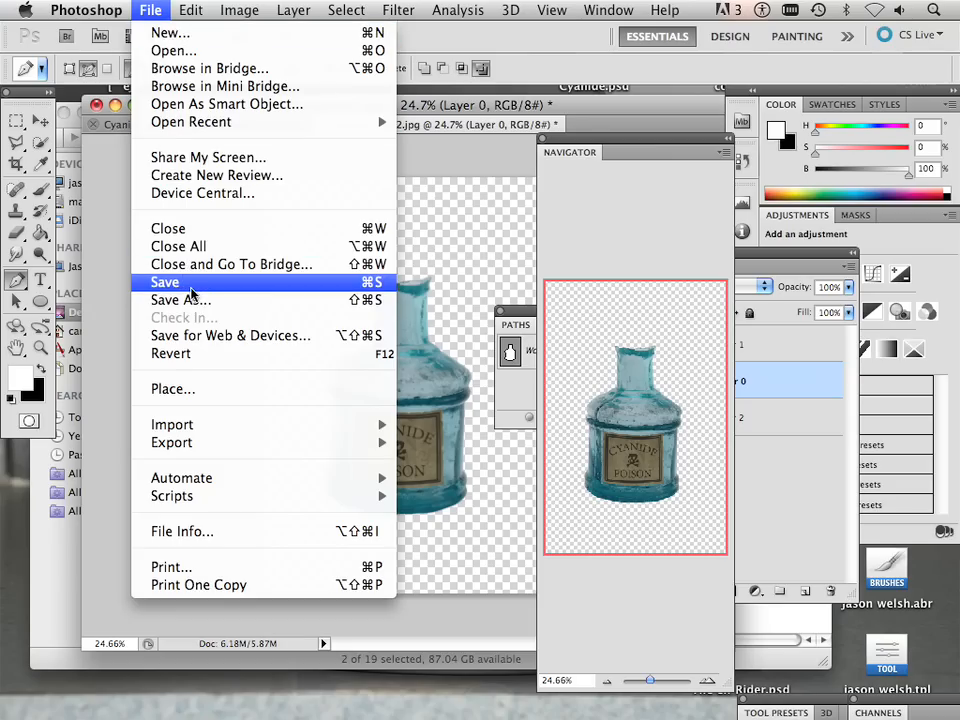
Save the cut-out bottle as PNG copy oldinkbottle2.png in LessonFiles.
click(165, 282)
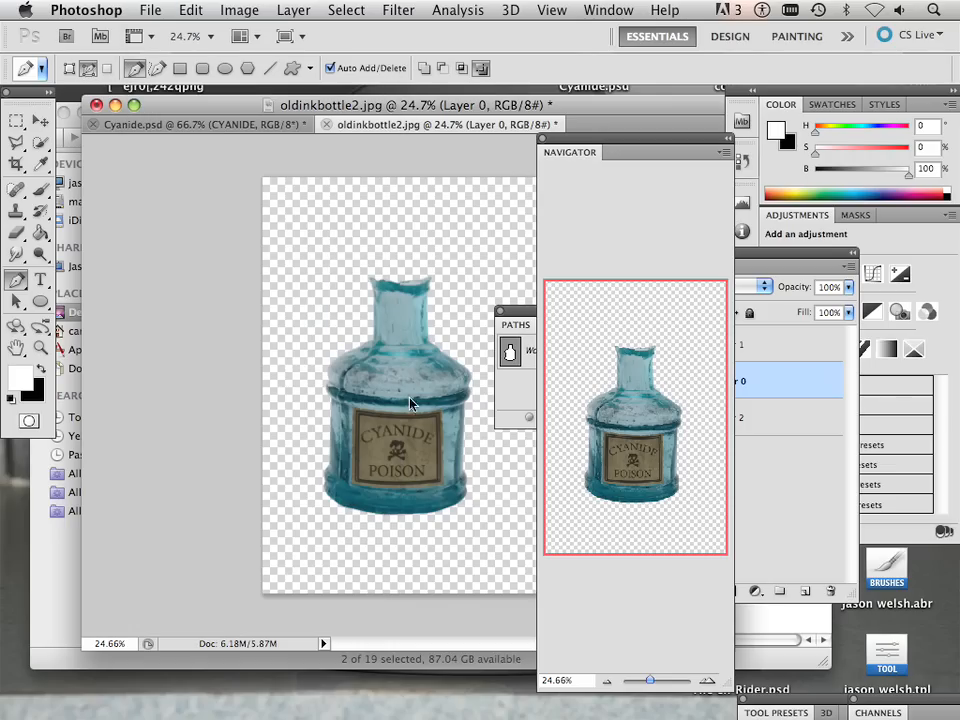
click(150, 9)
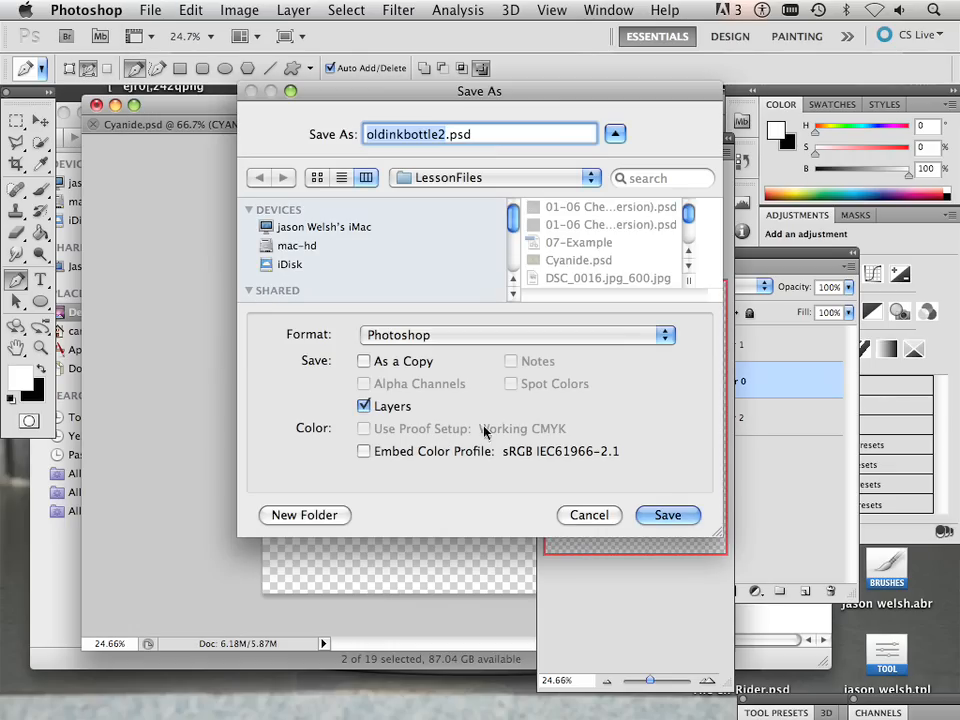
click(515, 335)
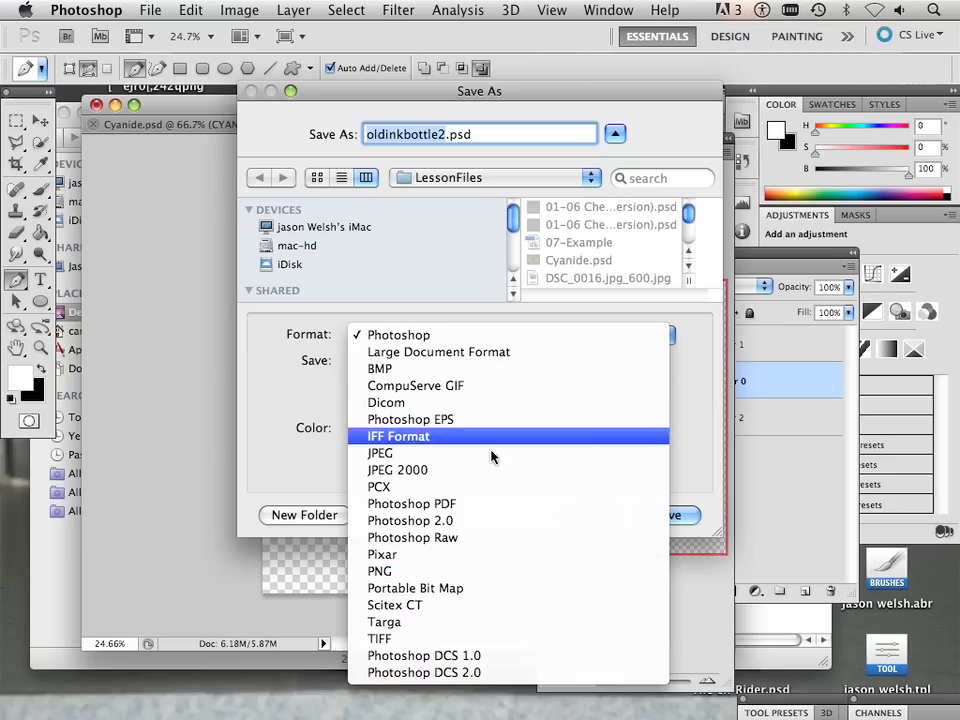
mouse_move(465, 537)
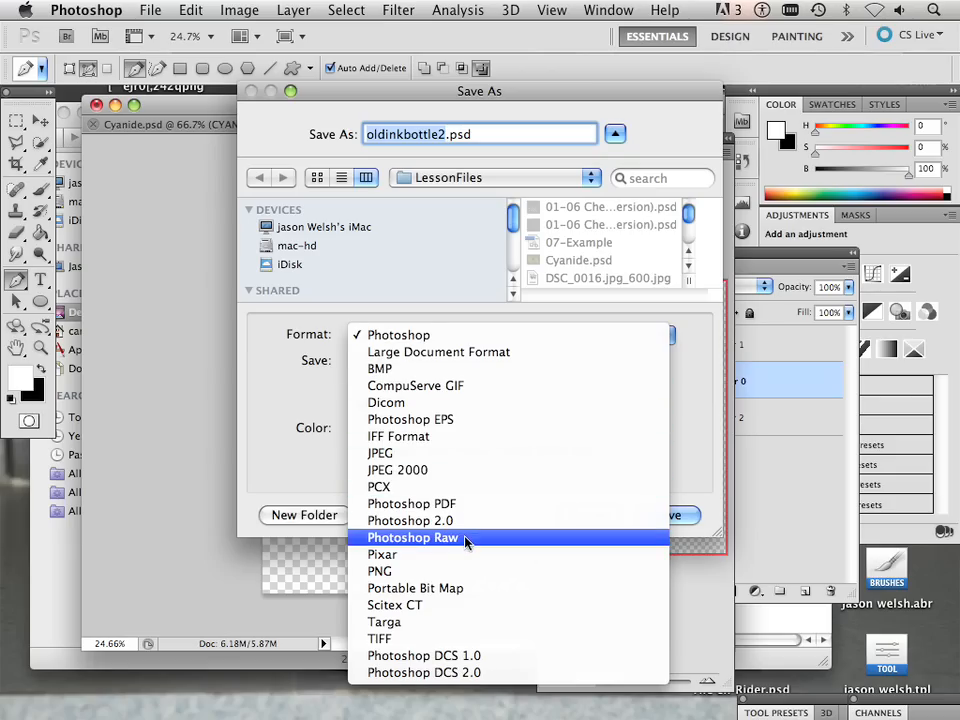
click(379, 571)
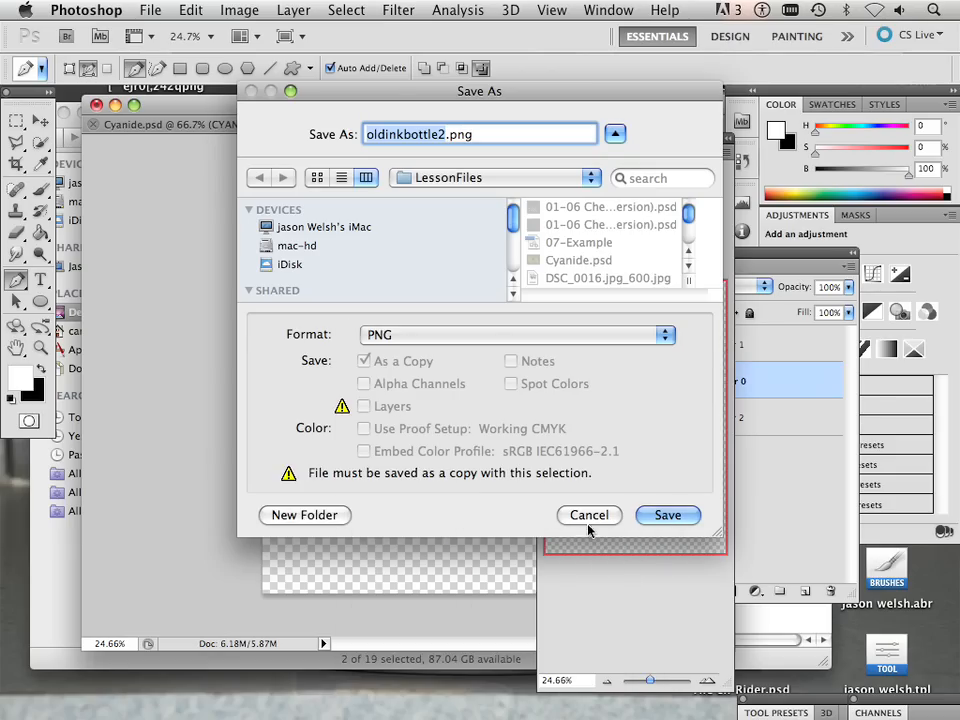
click(667, 515)
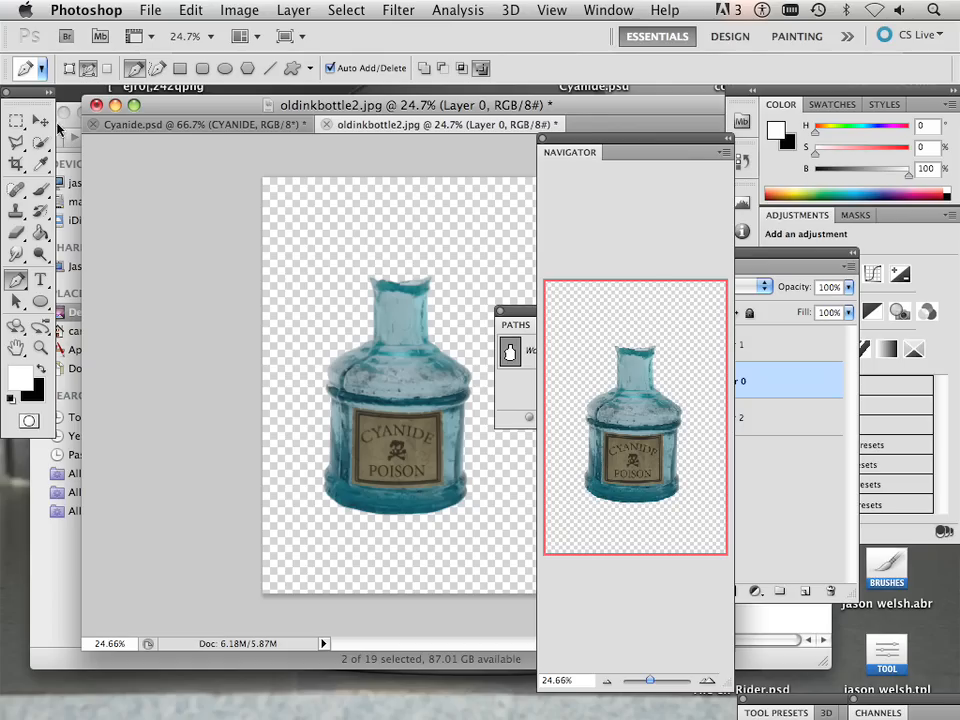
click(16, 120)
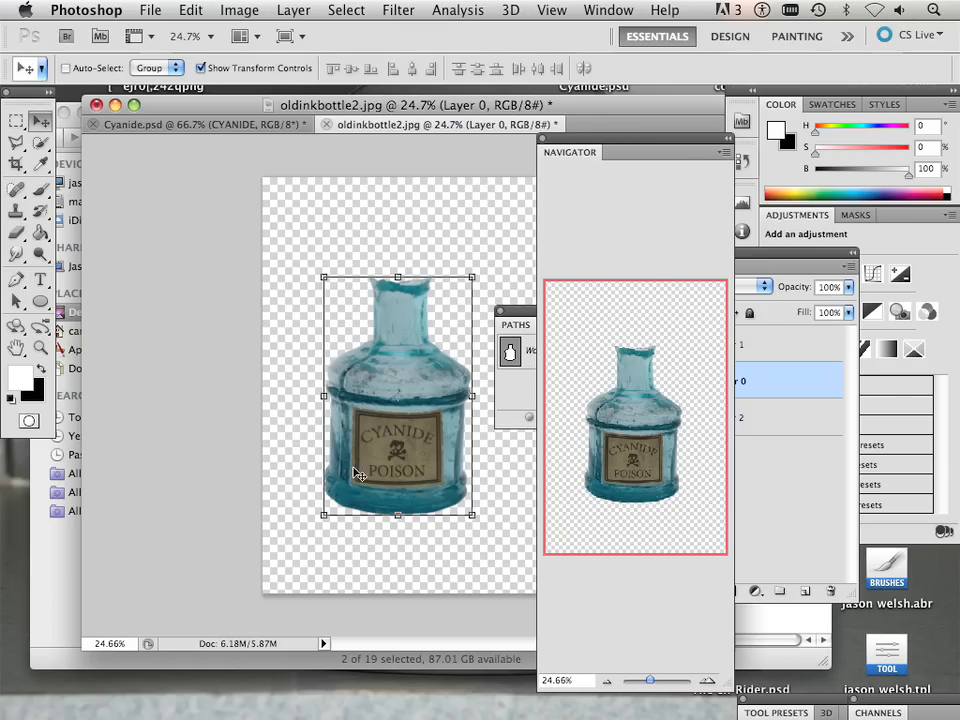
mouse_move(347, 502)
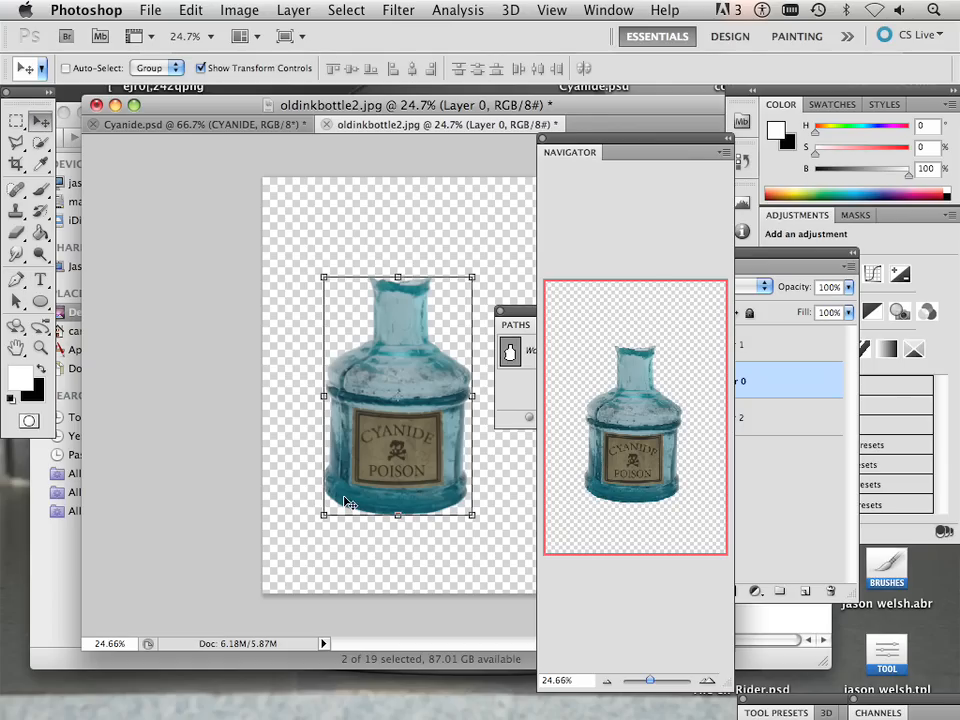